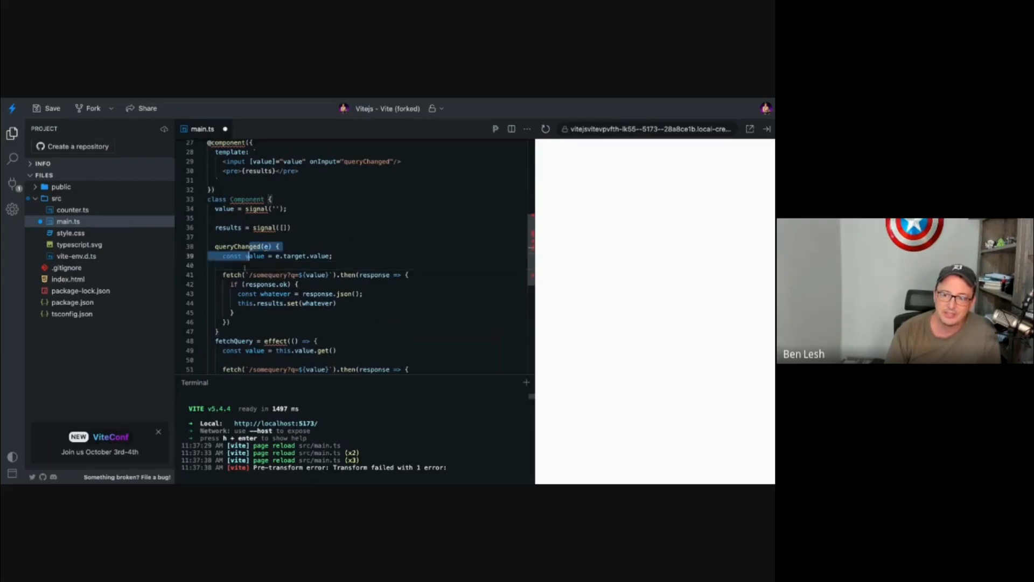
# - Scroll the starter project view with index.html showing the Vite + TypeScript counter page
pyautogui.scroll(-3)
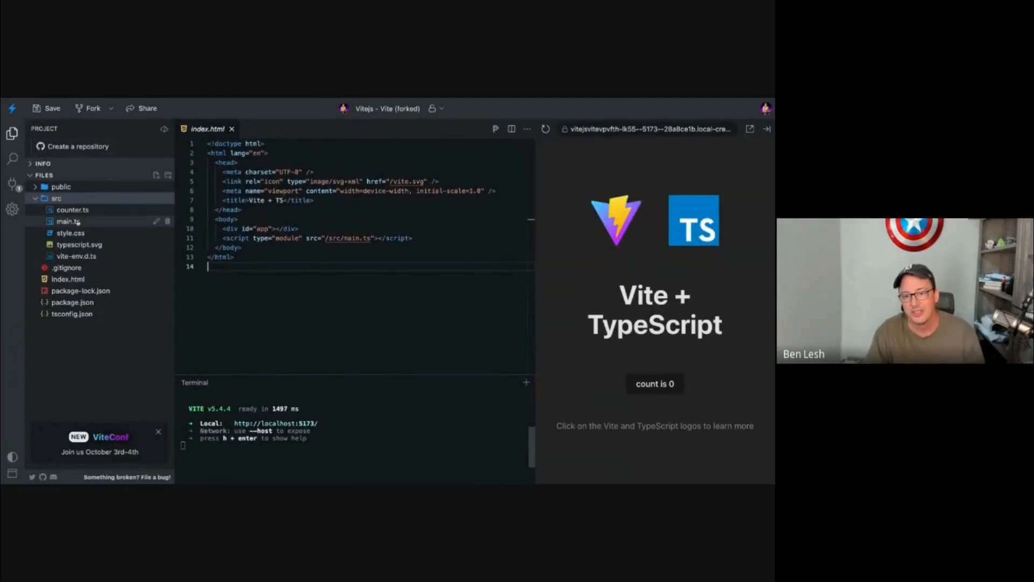
pyautogui.click(66, 221)
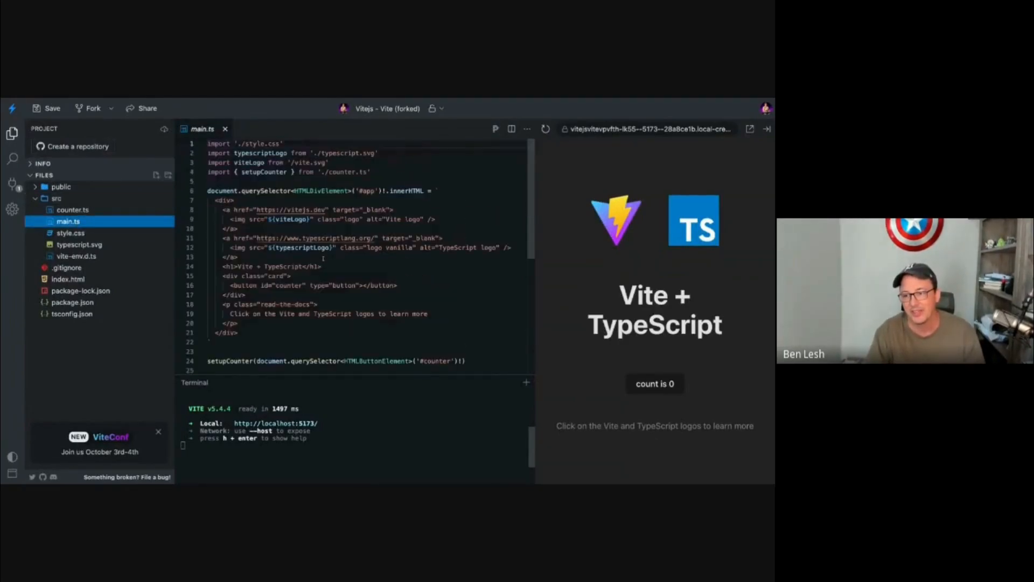
pyautogui.scroll(-3)
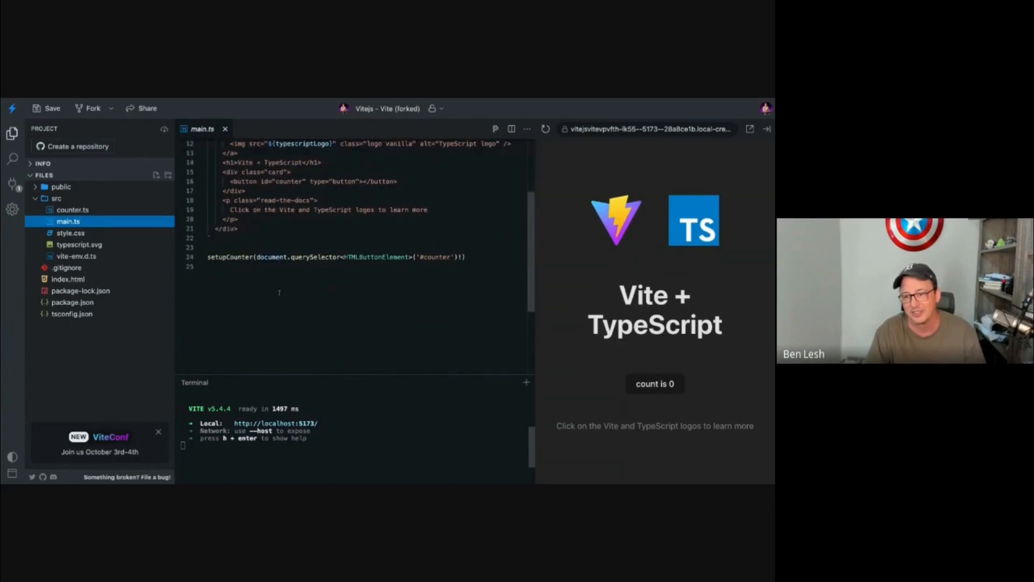
pyautogui.scroll(-3)
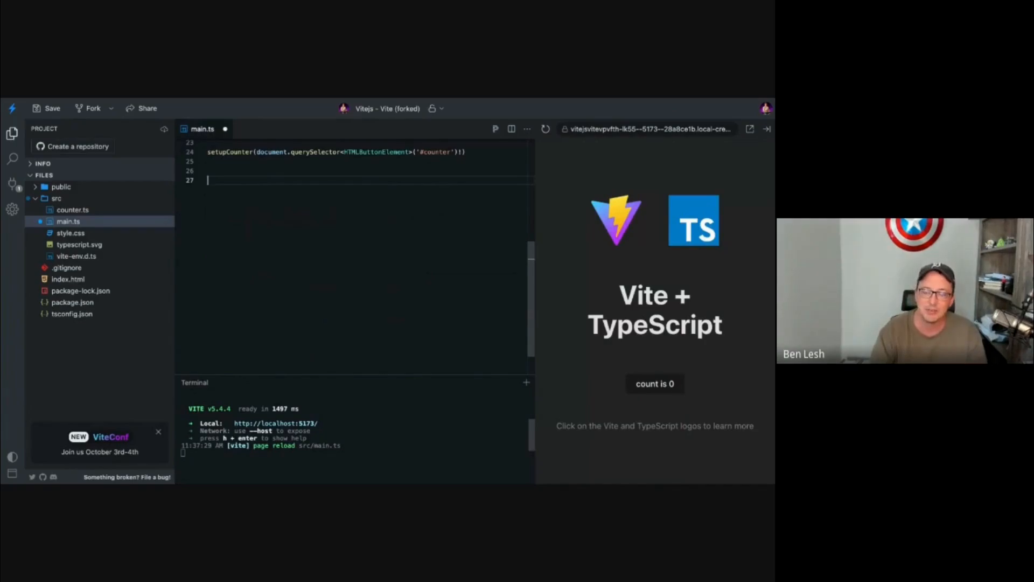
pyautogui.write('class Component')
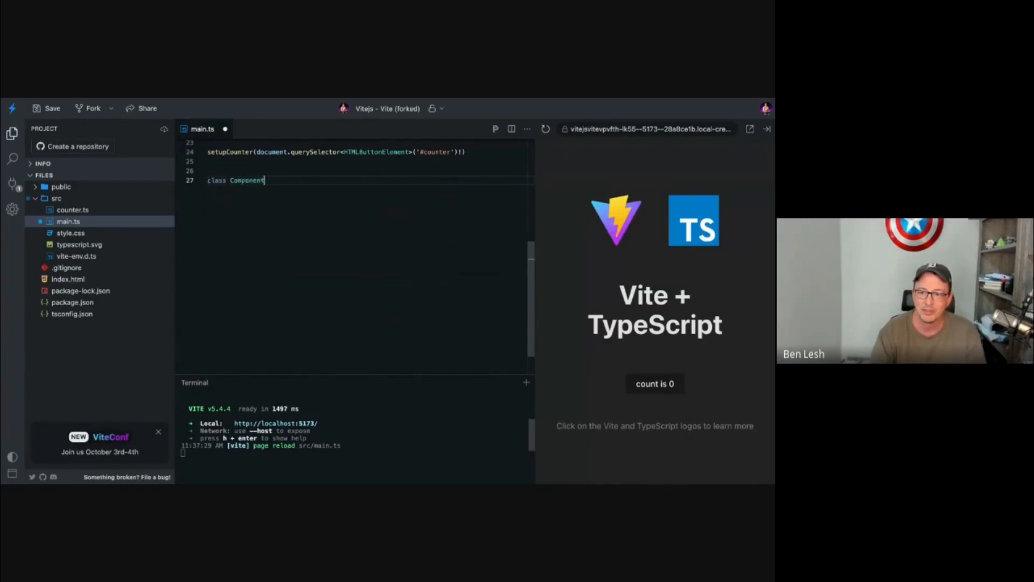
pyautogui.write('{')
pyautogui.write('@component({')
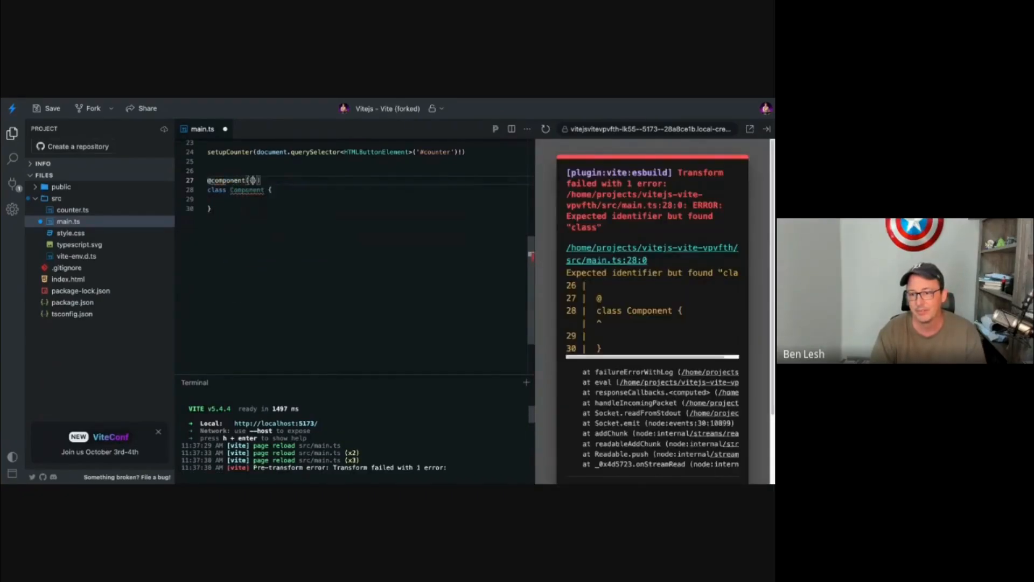
pyautogui.write('template: `')
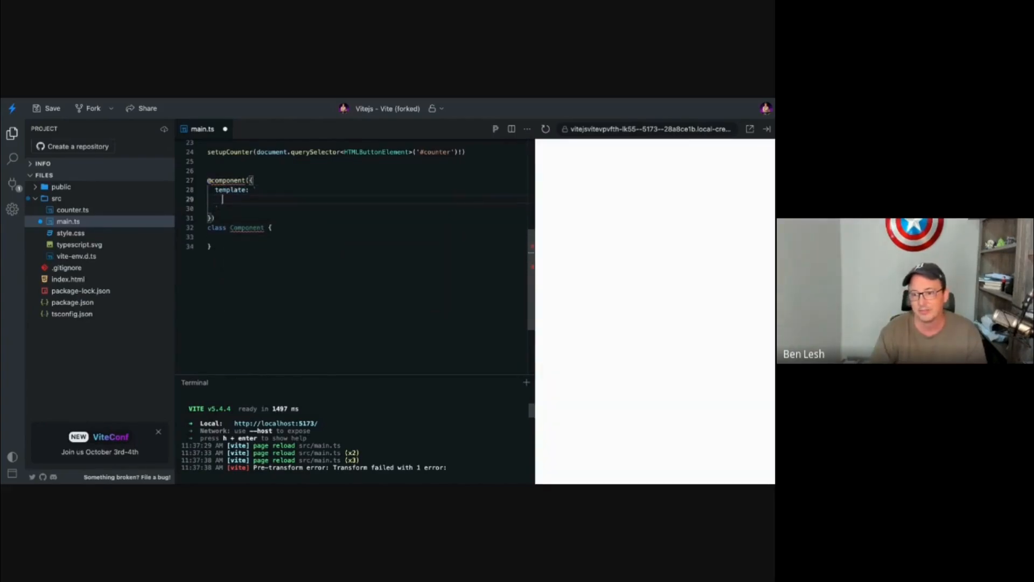
# - Add an <input> to the template with [value] bound to value
pyautogui.write('<input')
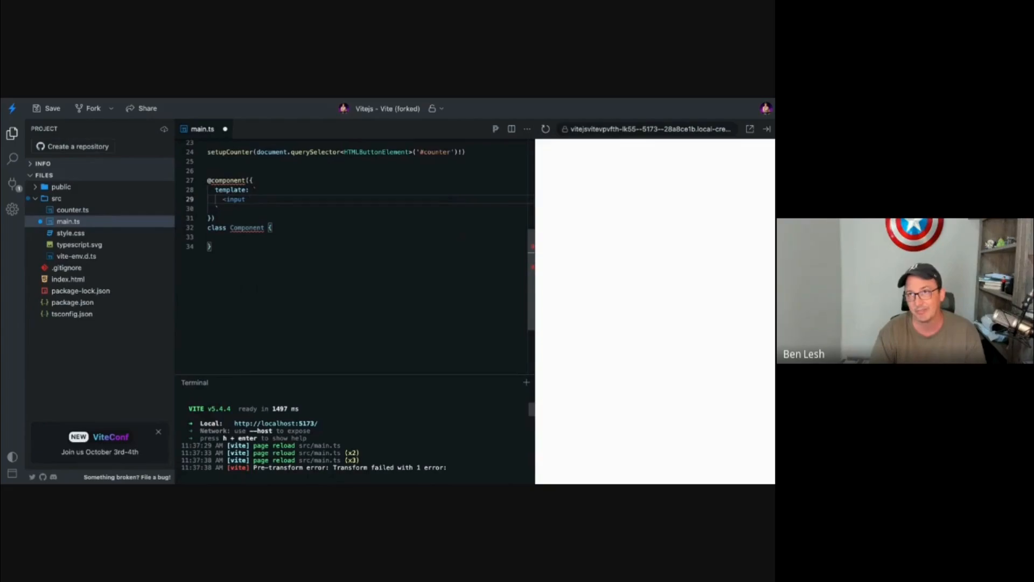
pyautogui.write('value={')
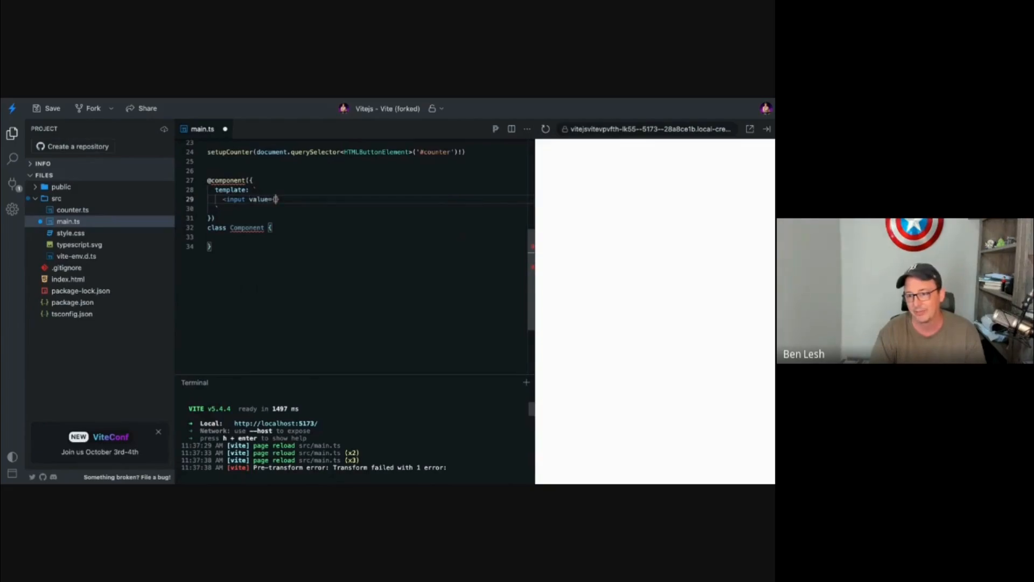
pyautogui.write('value}')
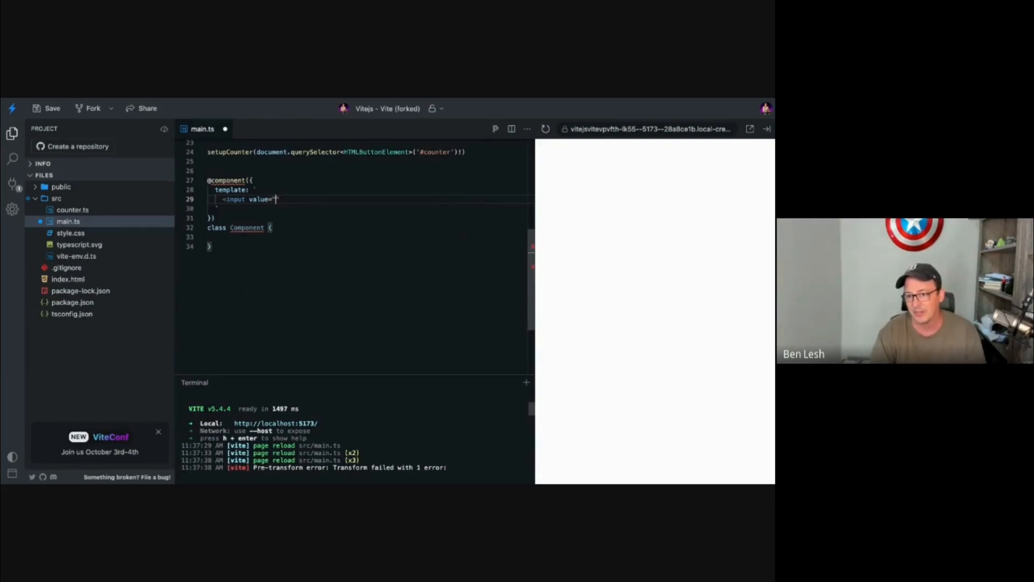
pyautogui.write('value')
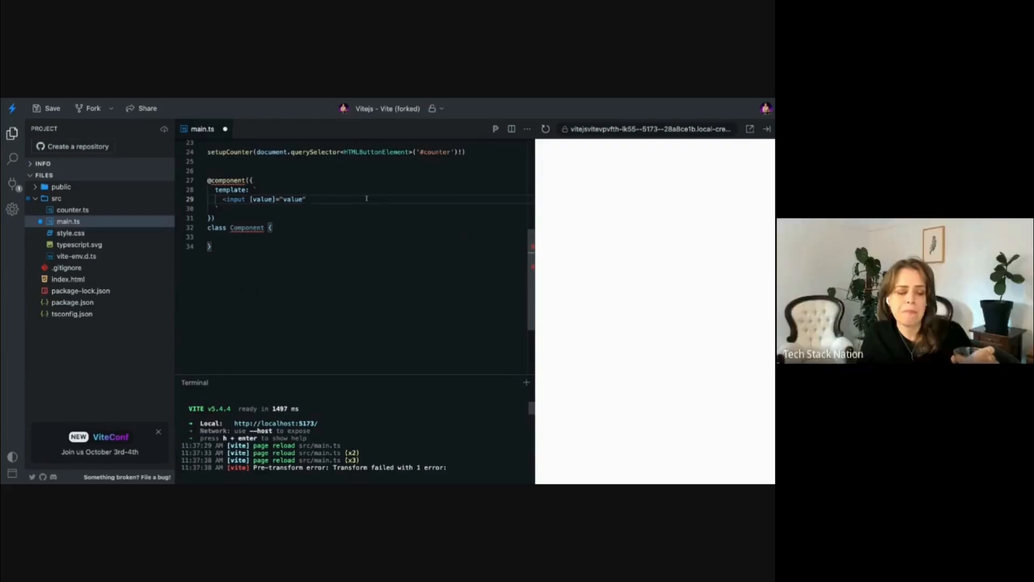
# - Give the input an onInput="queryFetch" handler and self-close the tag
pyautogui.write('on')
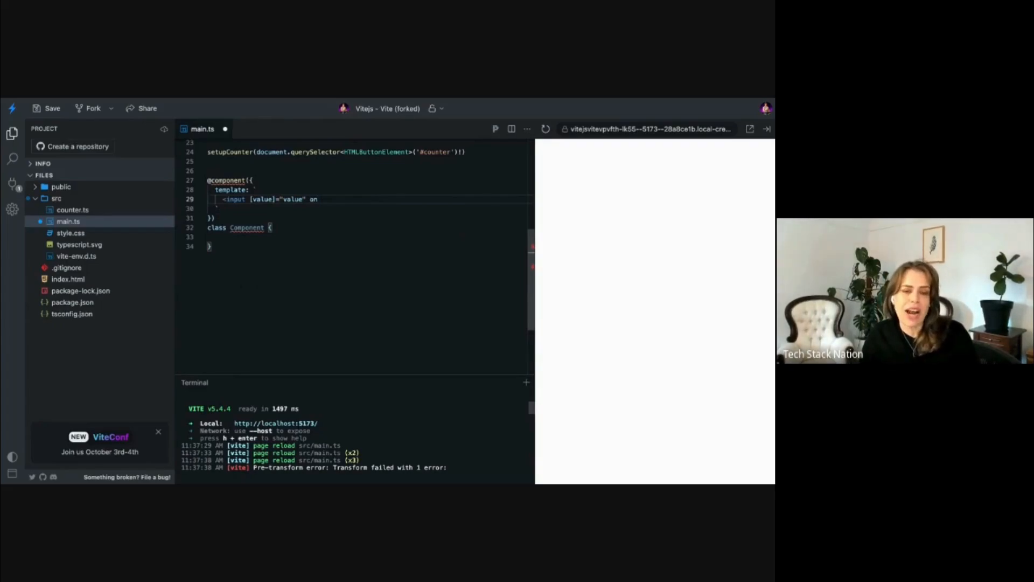
pyautogui.press('BackSpace')
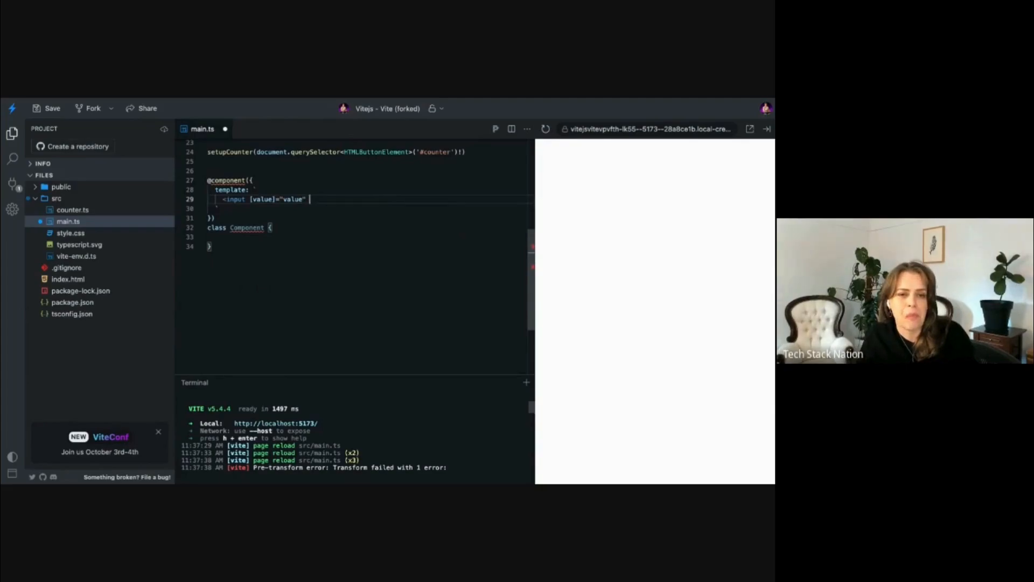
pyautogui.write('onIn')
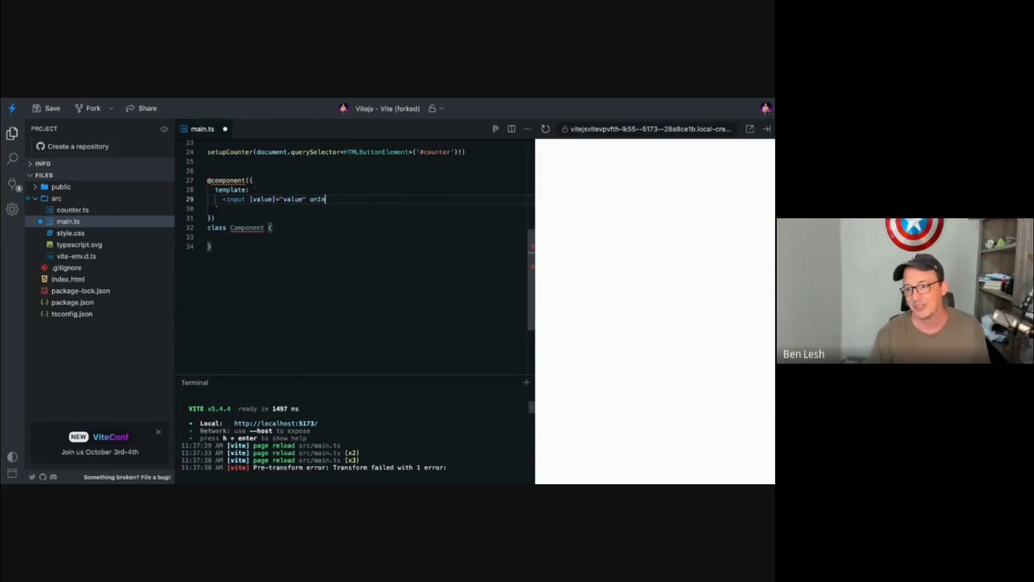
pyautogui.write('put')
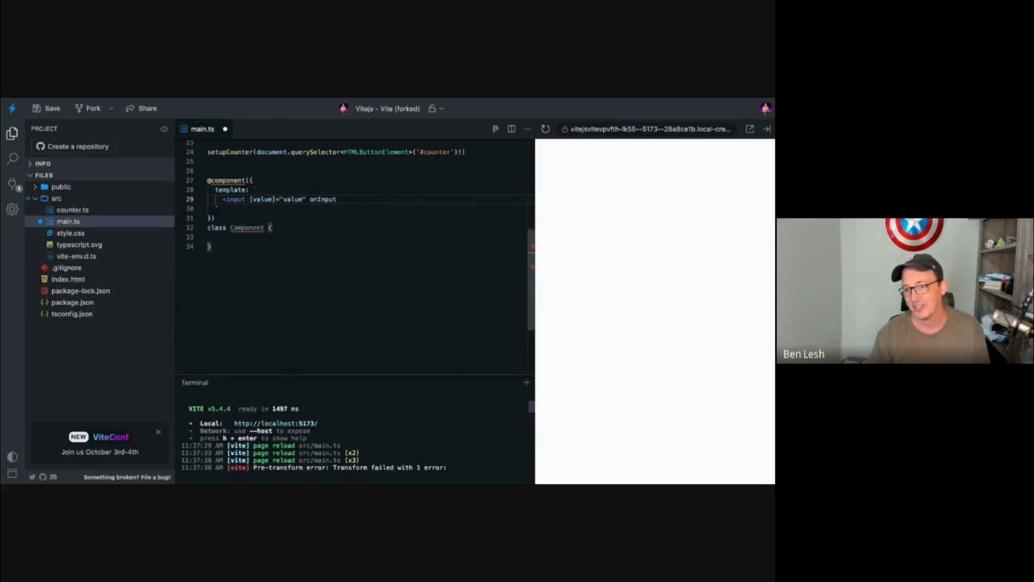
pyautogui.write('=""')
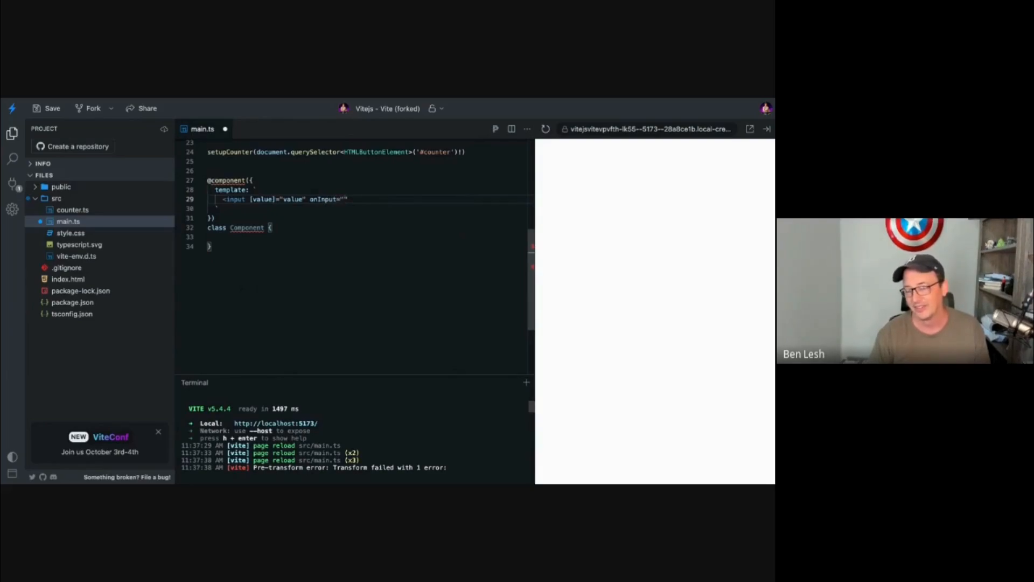
pyautogui.write('fetch')
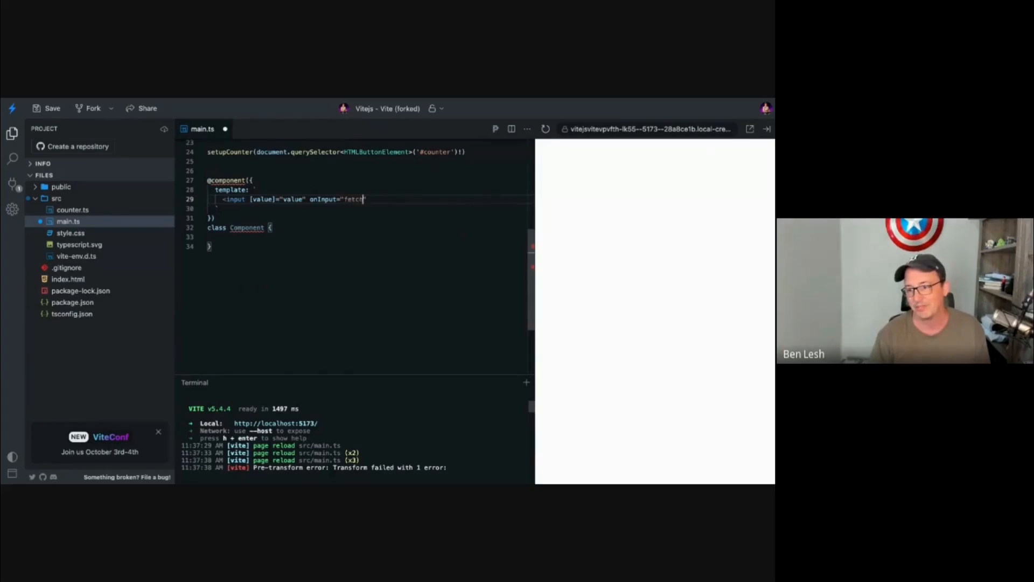
pyautogui.write('query')
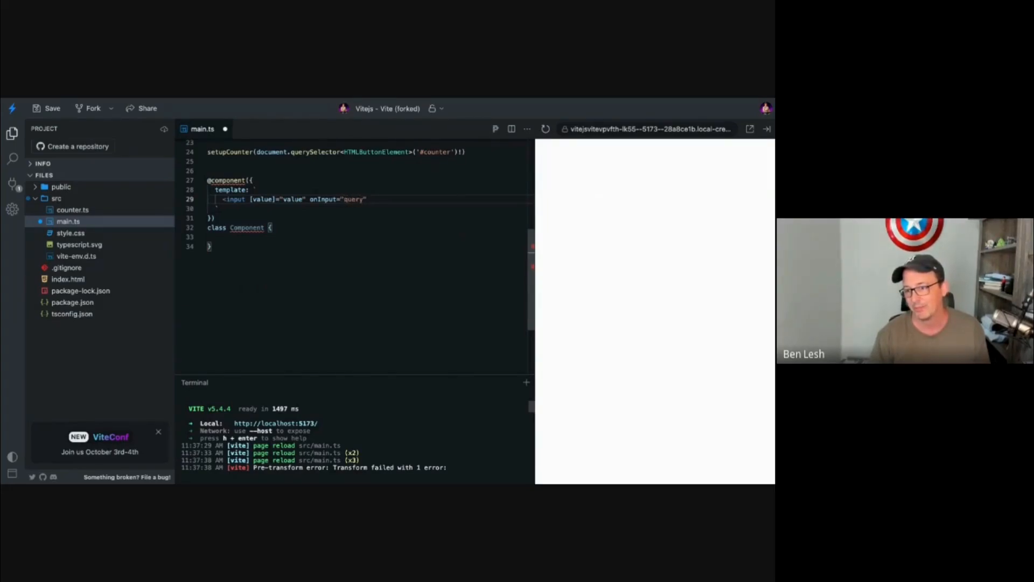
pyautogui.write('Fetch')
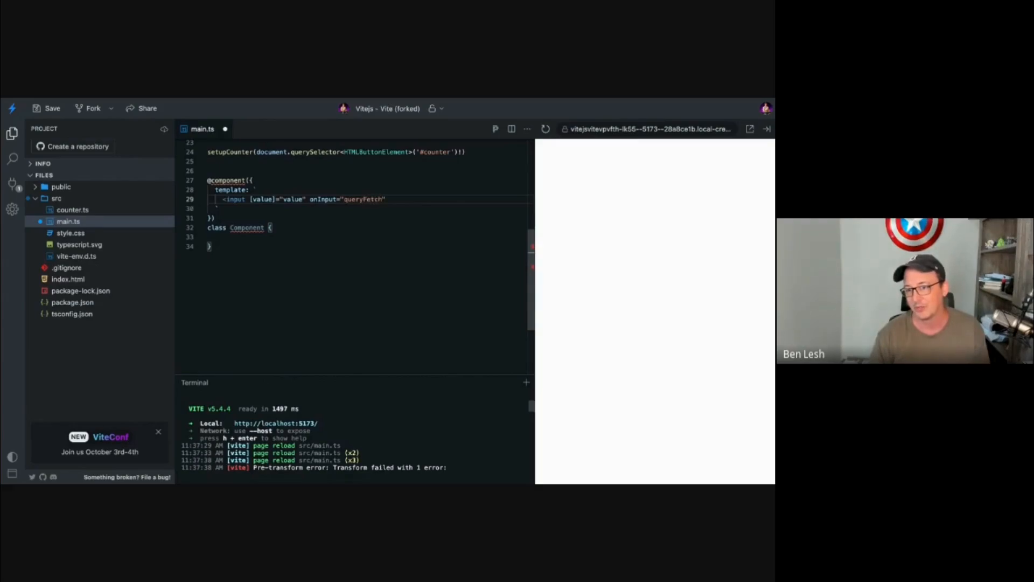
pyautogui.write('/>')
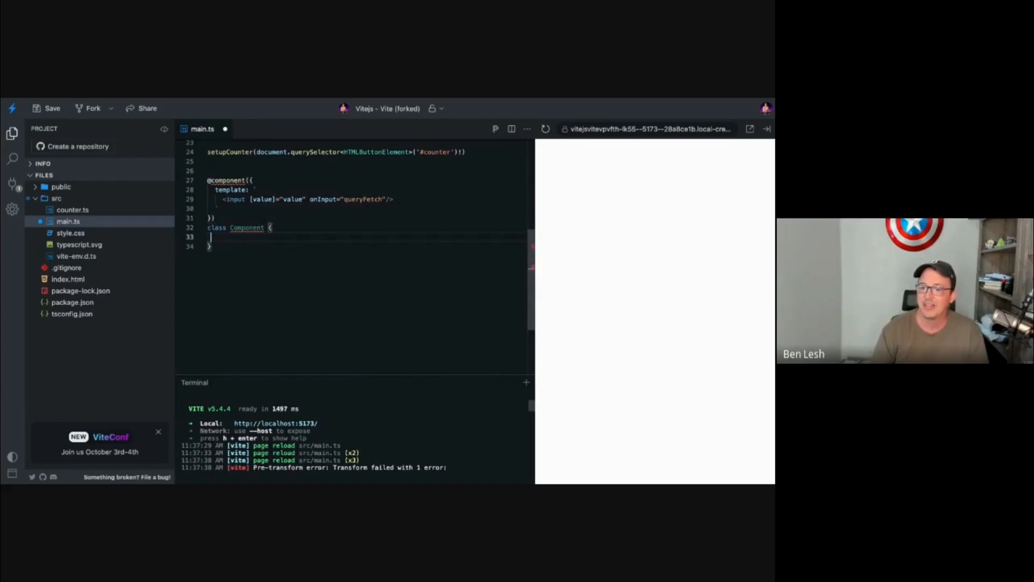
# - Declare value = signal('') and an empty queryFetch() method in the Component class
pyautogui.write('value')
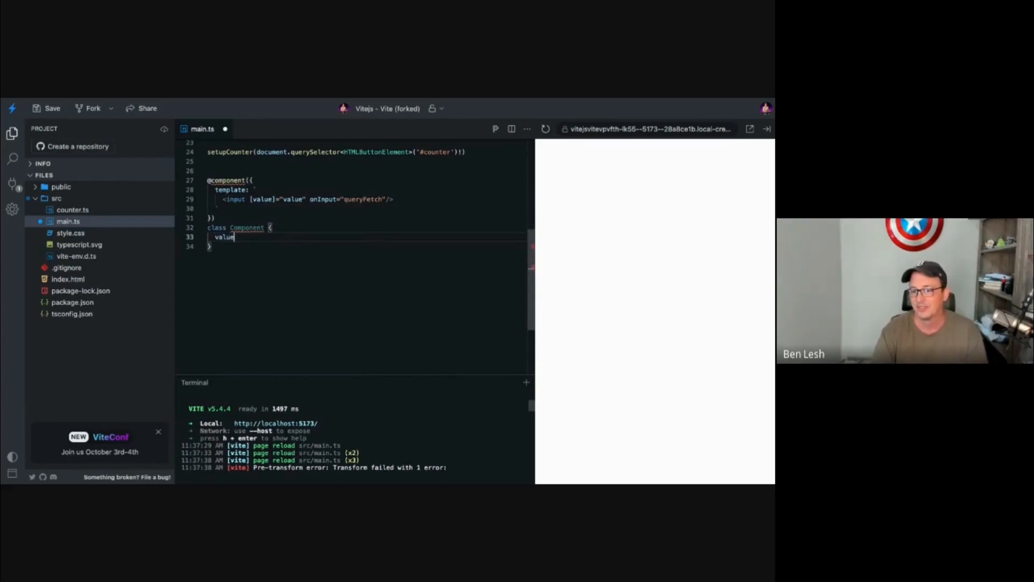
pyautogui.write("= signal('');")
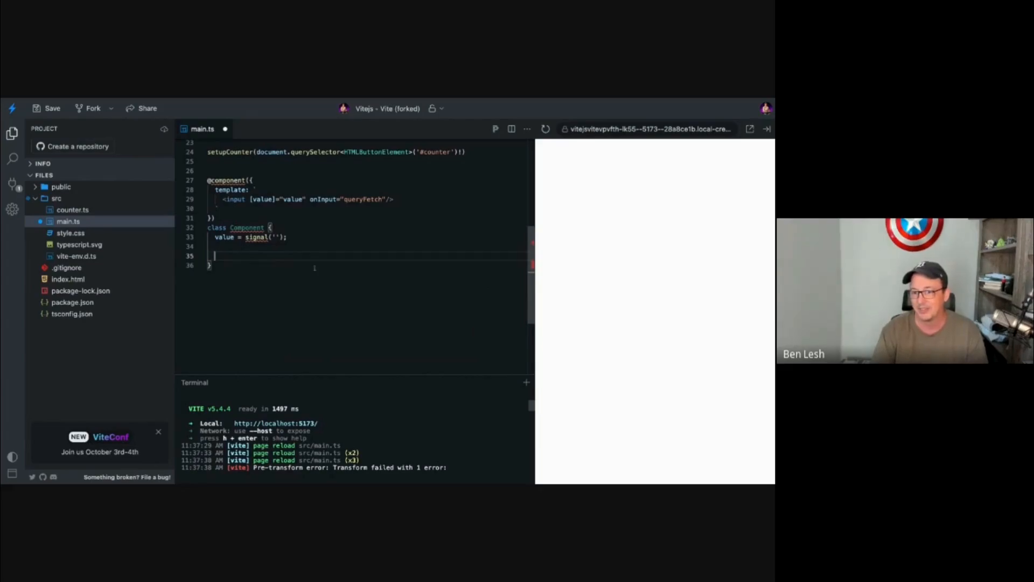
pyautogui.write('g')
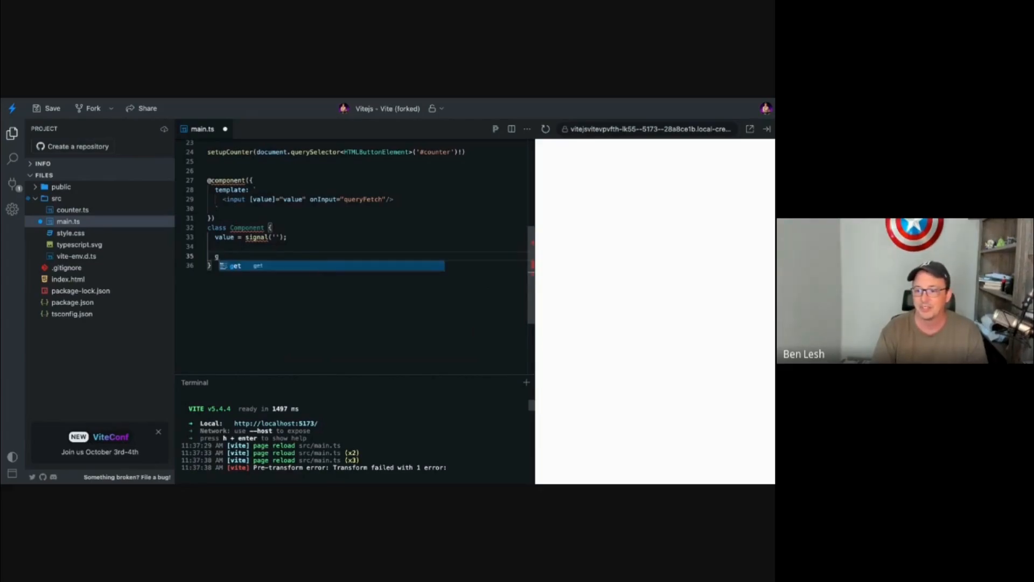
pyautogui.write('query')
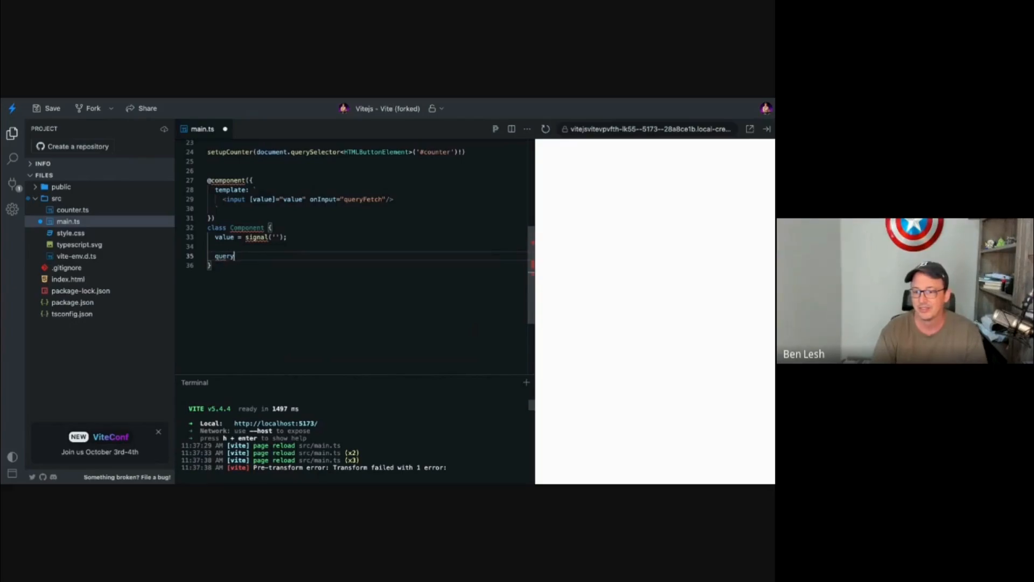
pyautogui.write('Fetch() {')
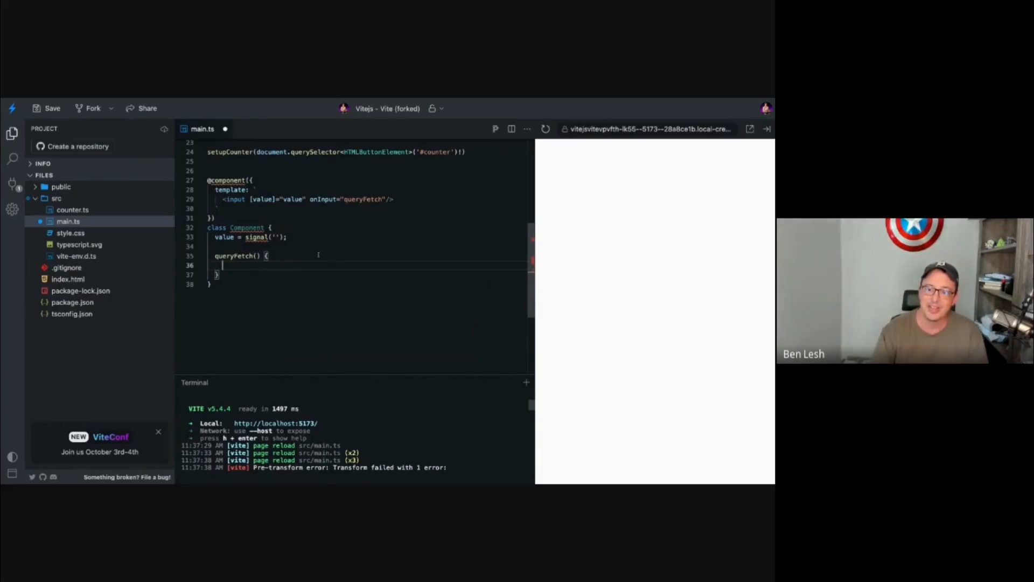
pyautogui.write('c')
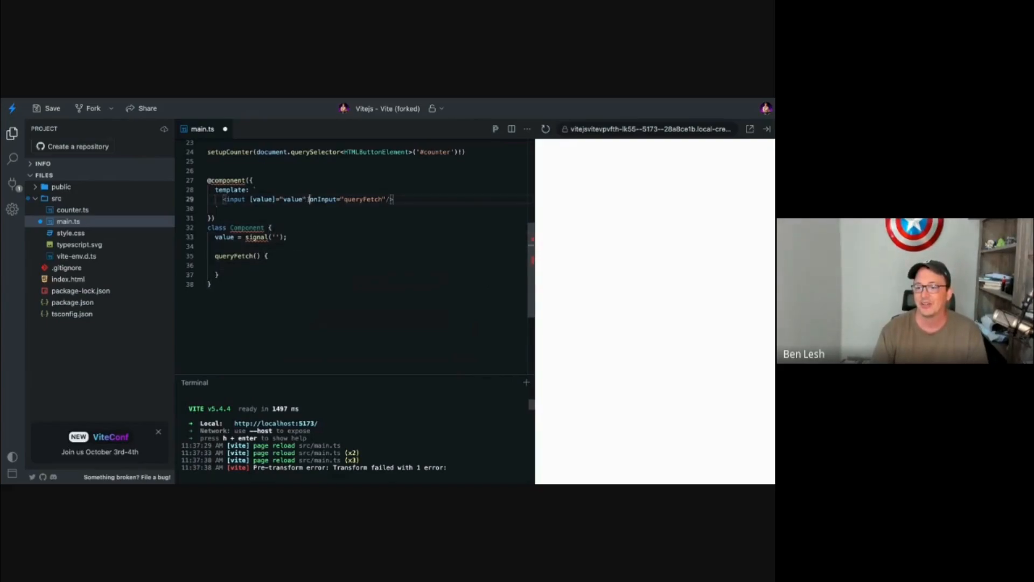
# - Remove the onInput binding and start a fetchQuery = effect reading this.value
pyautogui.moveTo(309, 199); pyautogui.dragTo(382, 199)
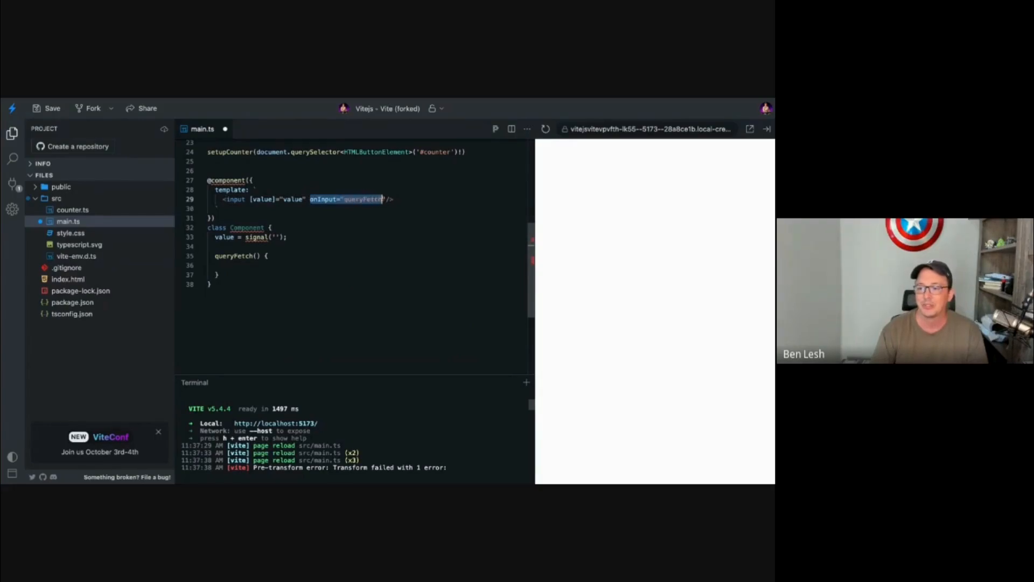
pyautogui.press('Delete')
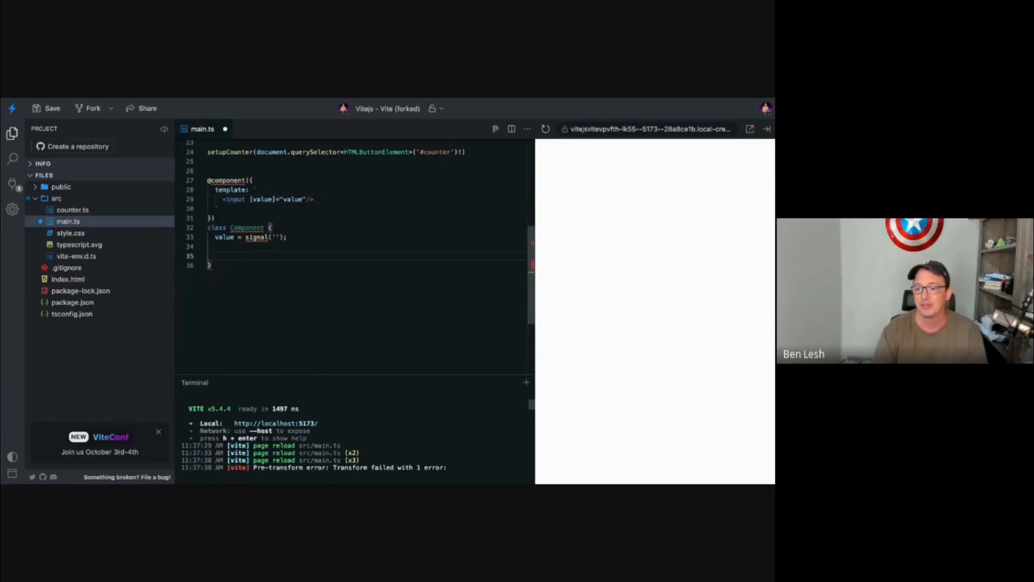
pyautogui.write('fetc')
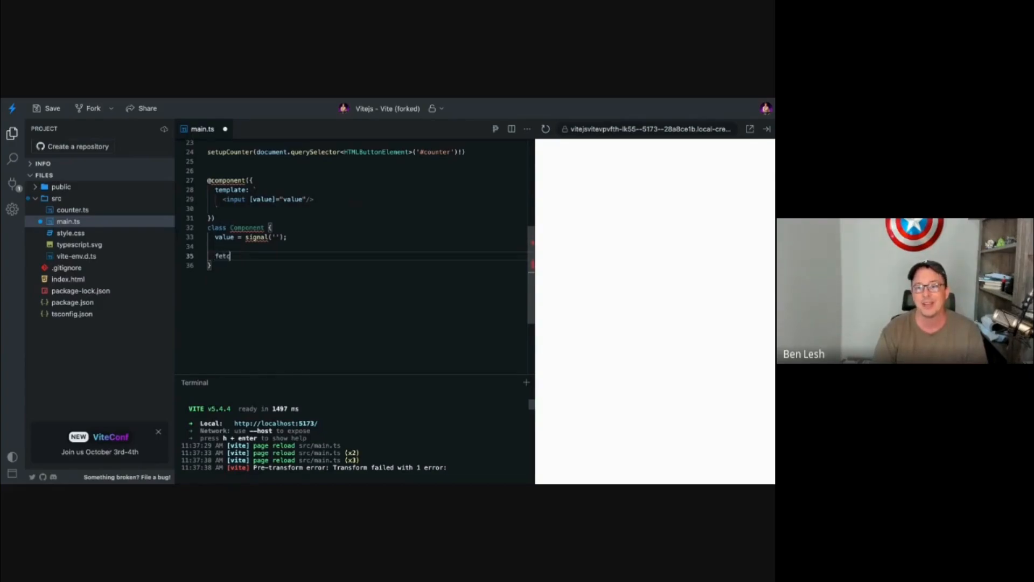
pyautogui.write('hQuery =')
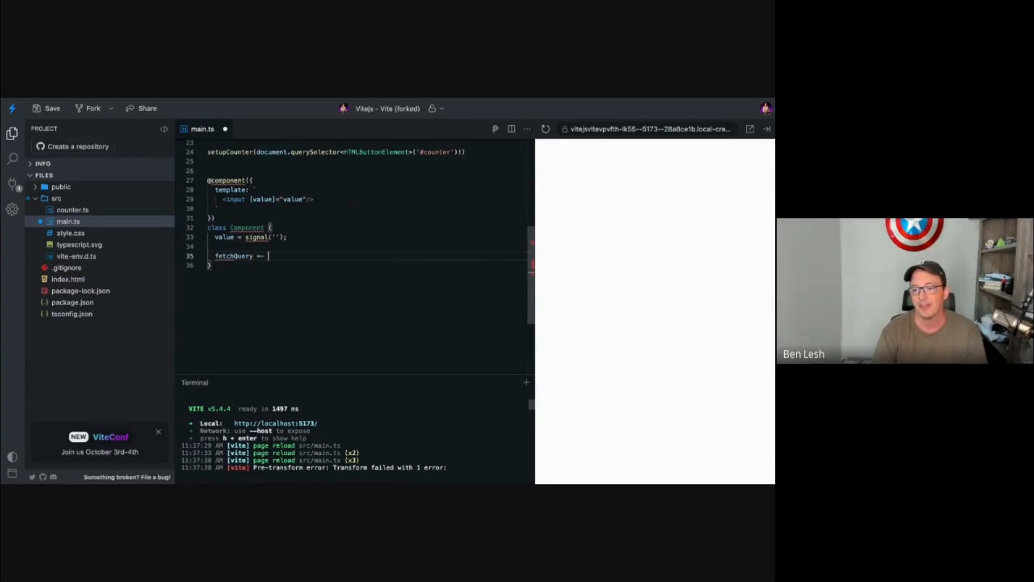
pyautogui.write('effect(() => {')
pyautogui.write('this')
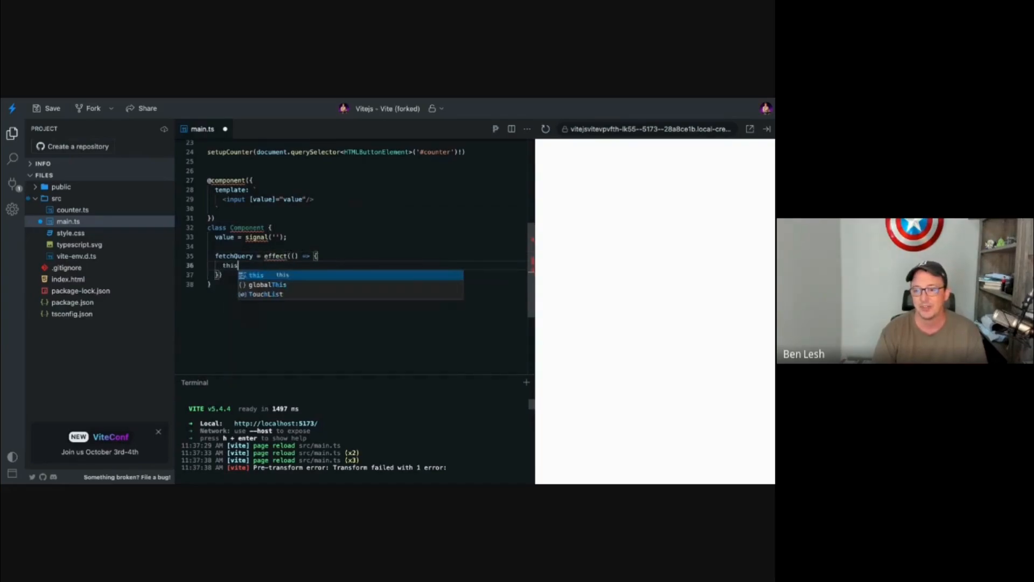
pyautogui.write('.value.value()')
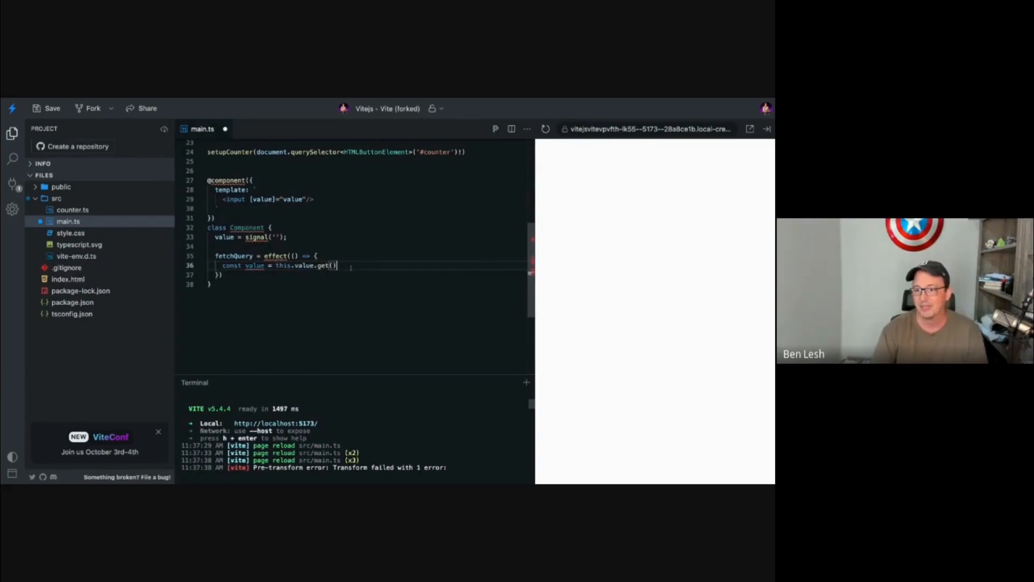
# - Inside the effect, fetch /somequery?q=${value} and read response.json() in the then callback
pyautogui.write('fetch()')
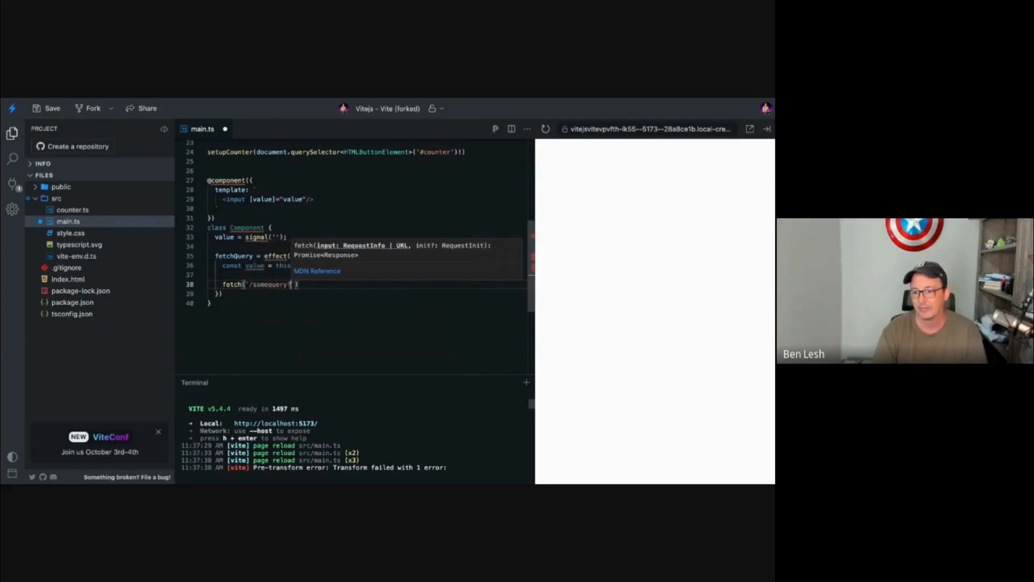
pyautogui.write('?q=${value')
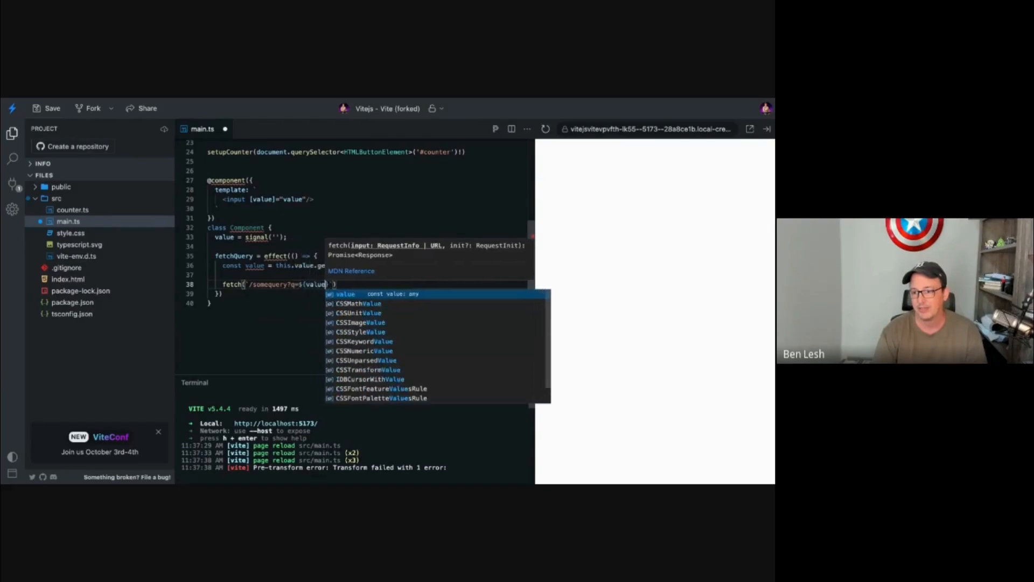
pyautogui.write(').')
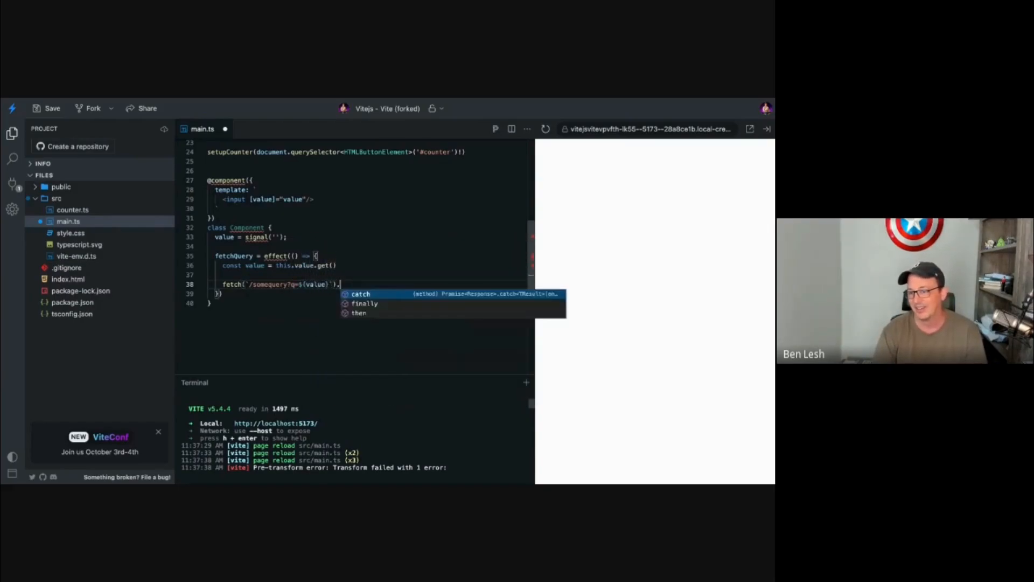
pyautogui.write('then(response => {')
pyautogui.write('if (response.ok) {')
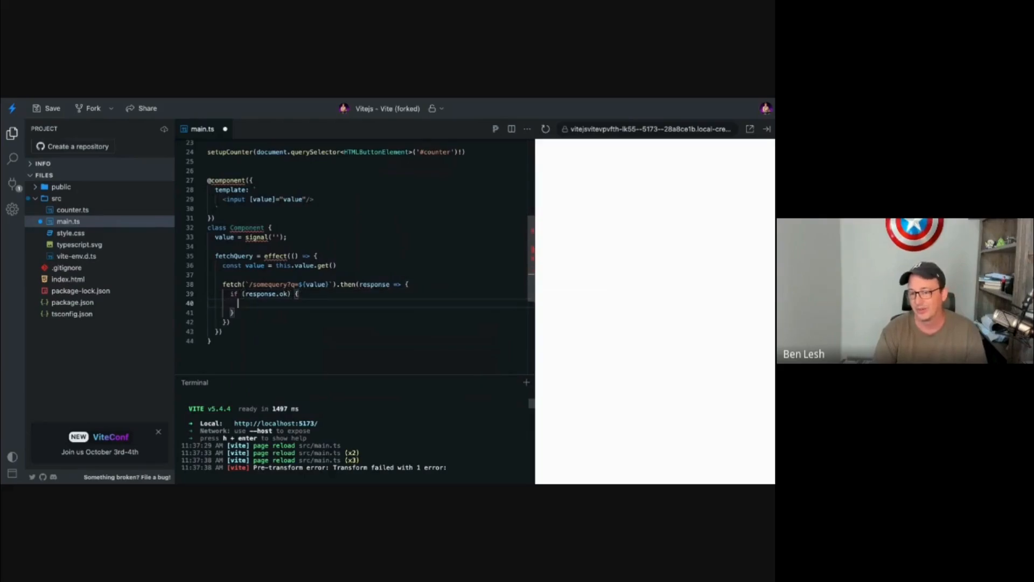
pyautogui.write('const whatever = response.')
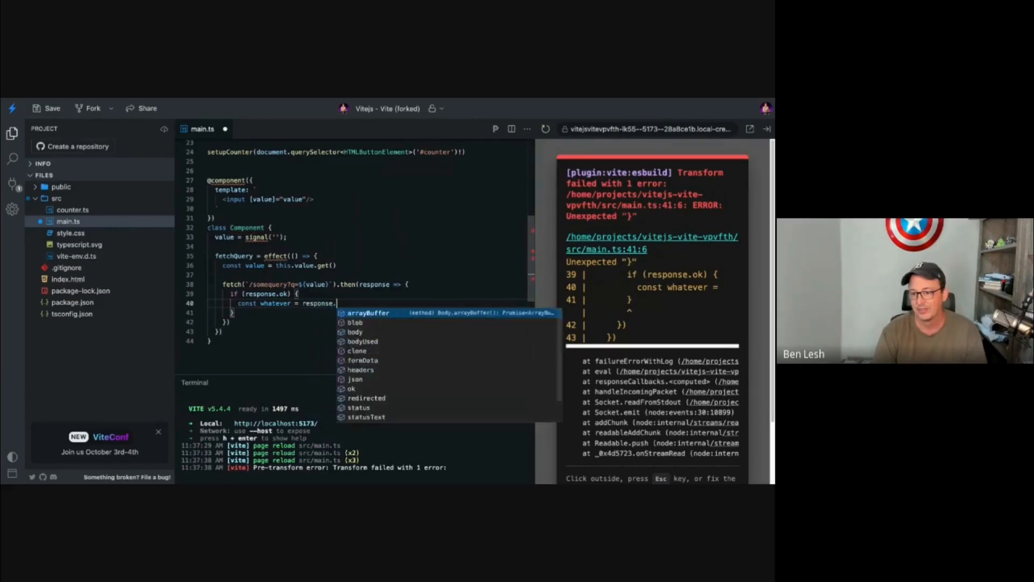
pyautogui.write('json();')
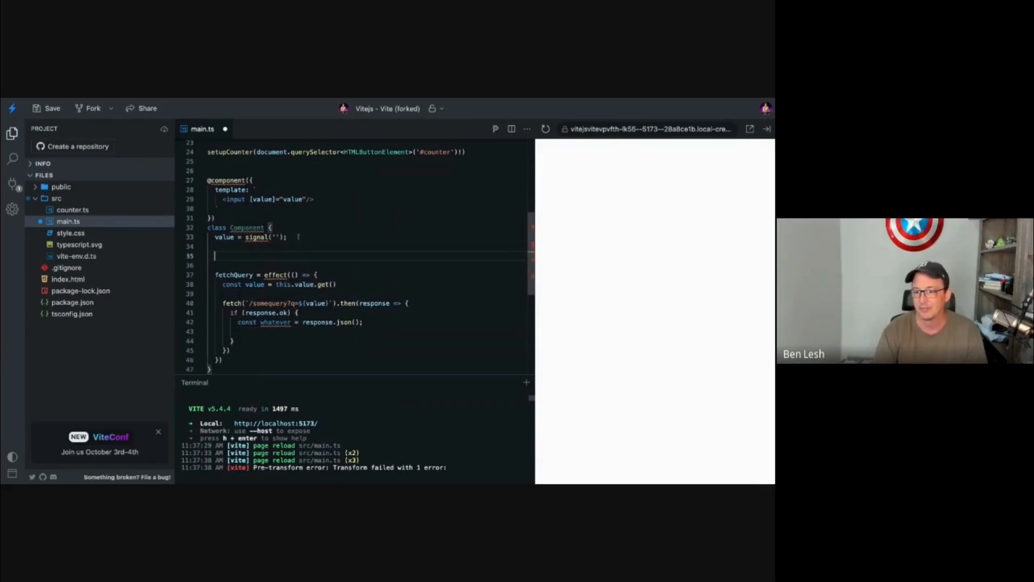
# - Add a results signal filled by the effect and show it in <pre>{results}</pre> in the template
pyautogui.write('results = signal([')
pyautogui.click(381, 330)
pyautogui.write('this.results.set(whatever)')
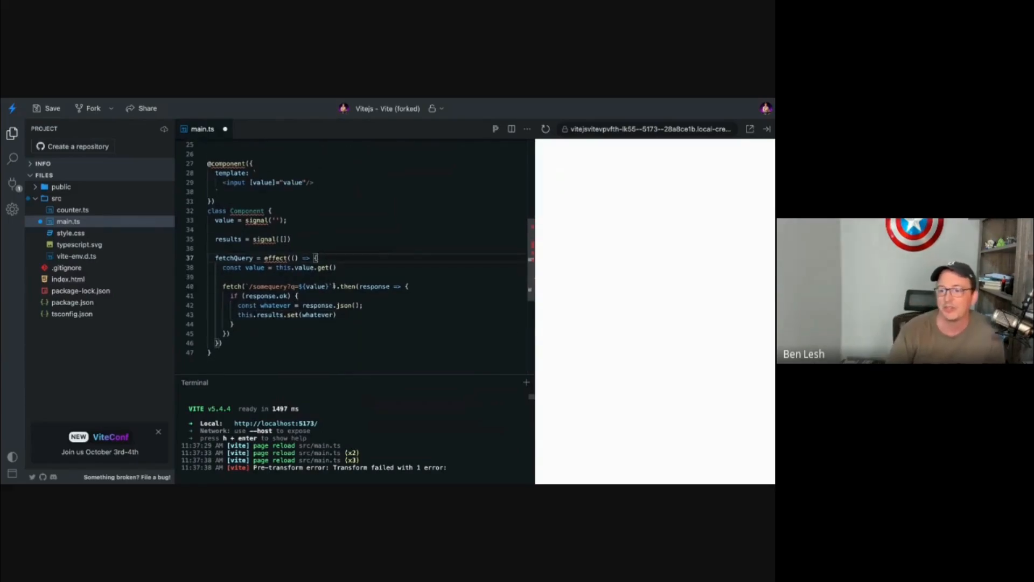
pyautogui.moveTo(234, 257)
pyautogui.write('<pre>{whateve')
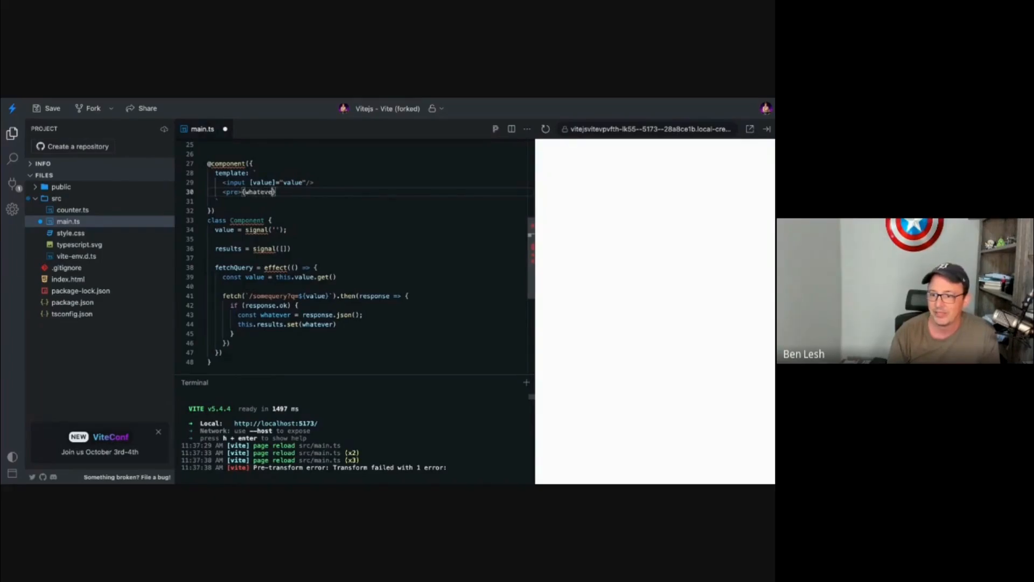
pyautogui.write('results')
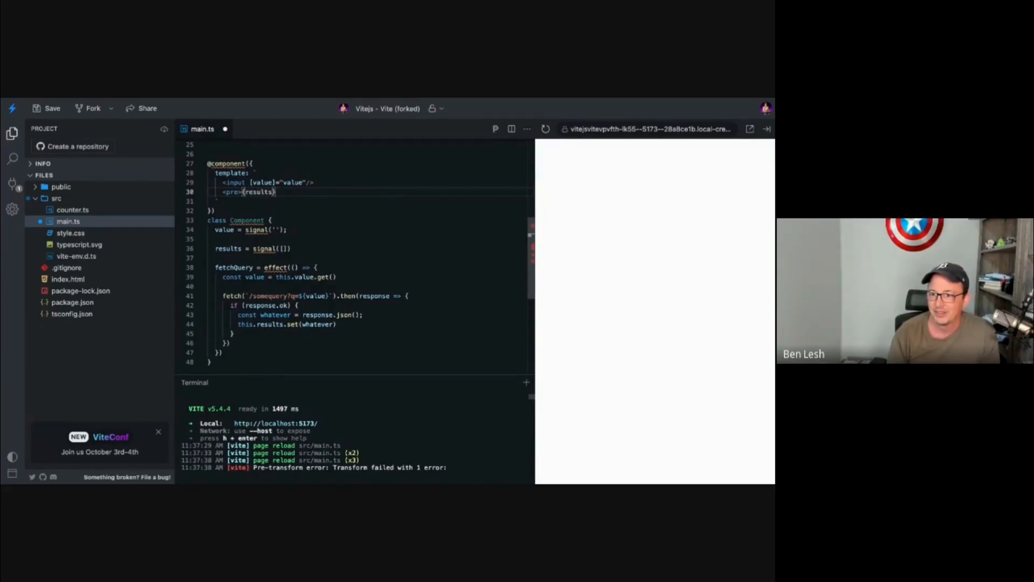
pyautogui.write('</pre>')
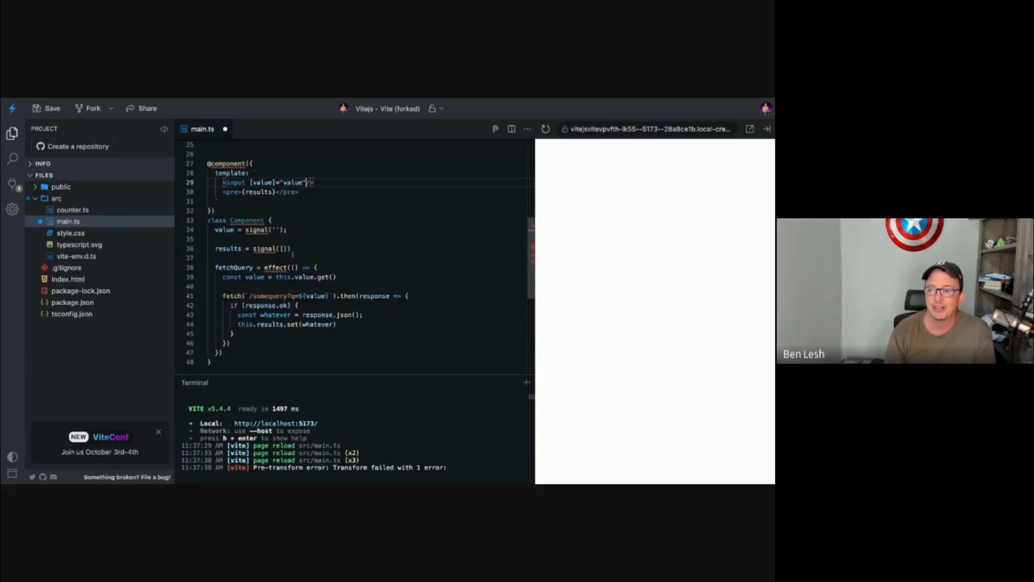
# - Wire onInput to a new queryChanged(e) handler that reads const value = e.target.value
pyautogui.write('onInput')
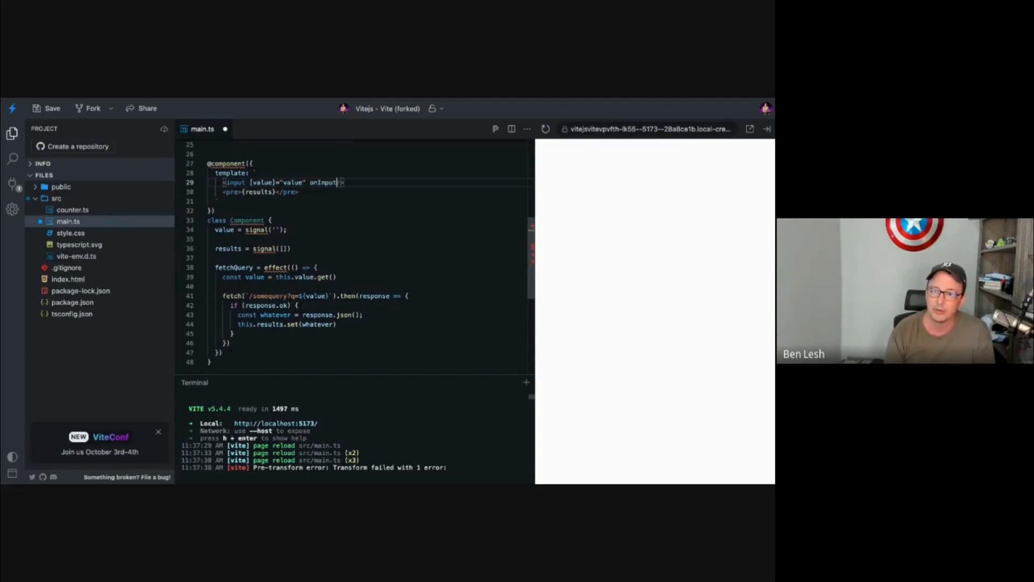
pyautogui.write('=(')
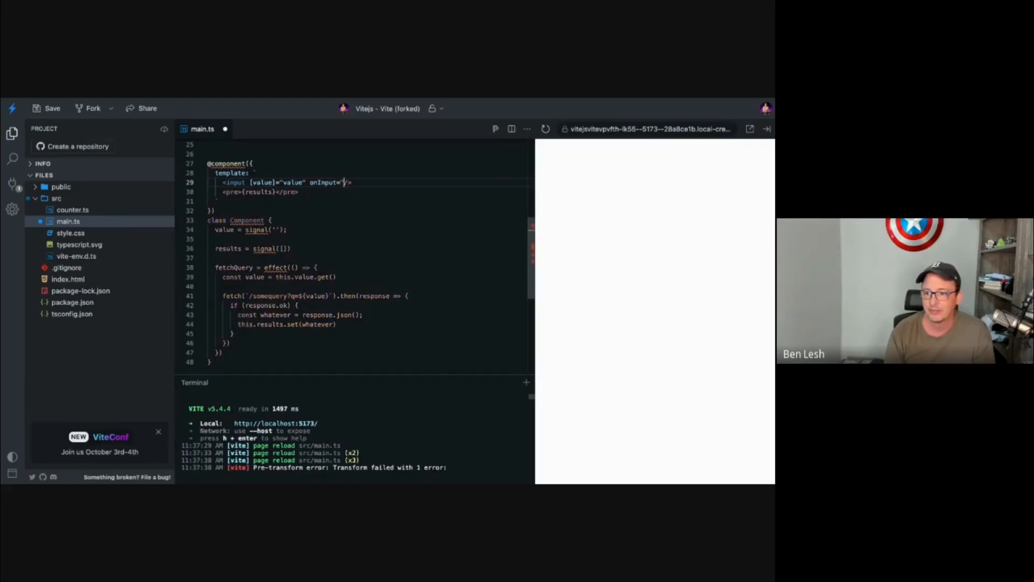
pyautogui.write('queryChanged')
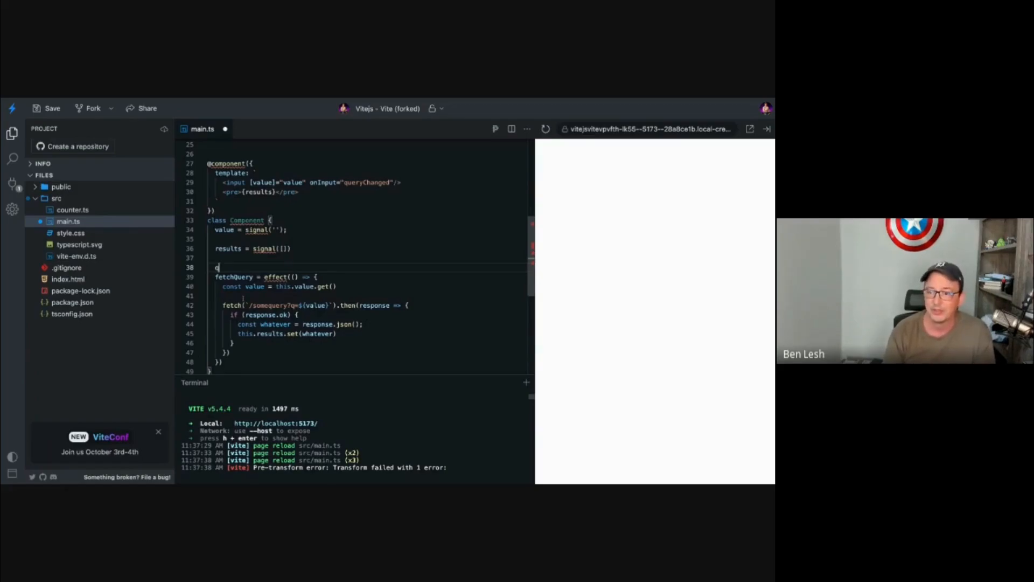
pyautogui.write('queryChanged')
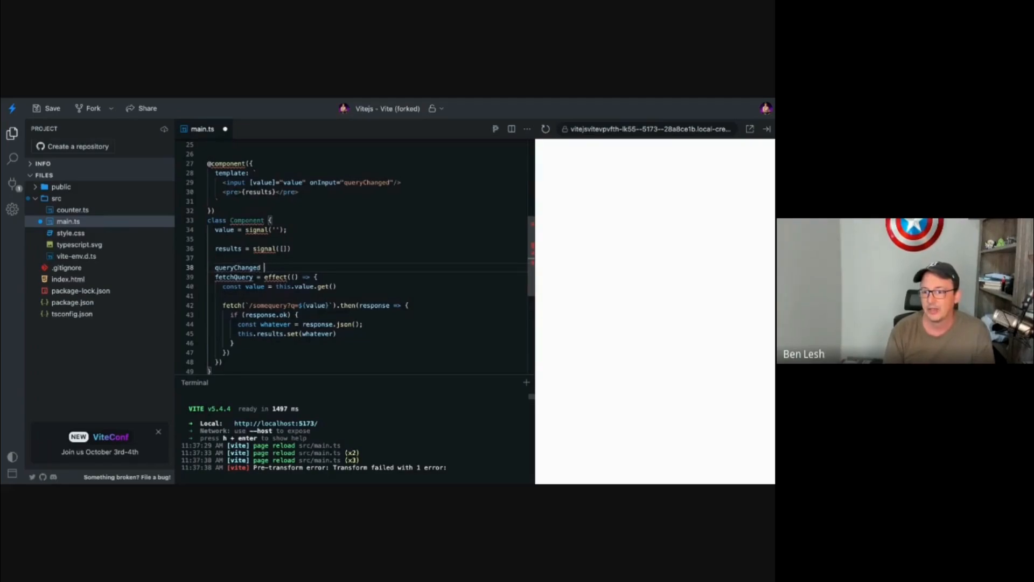
pyautogui.write('() {')
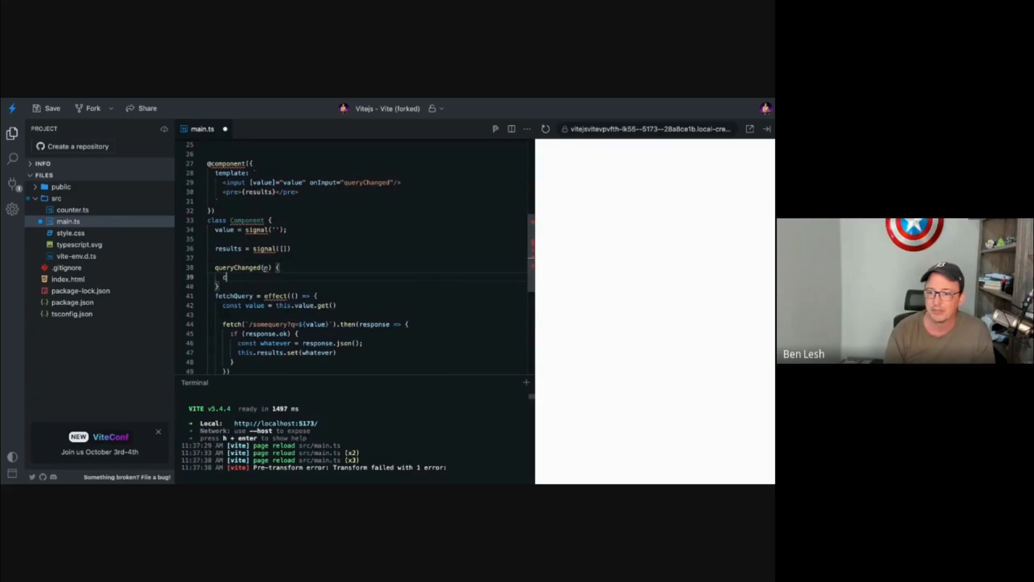
pyautogui.write('const value = e.targe')
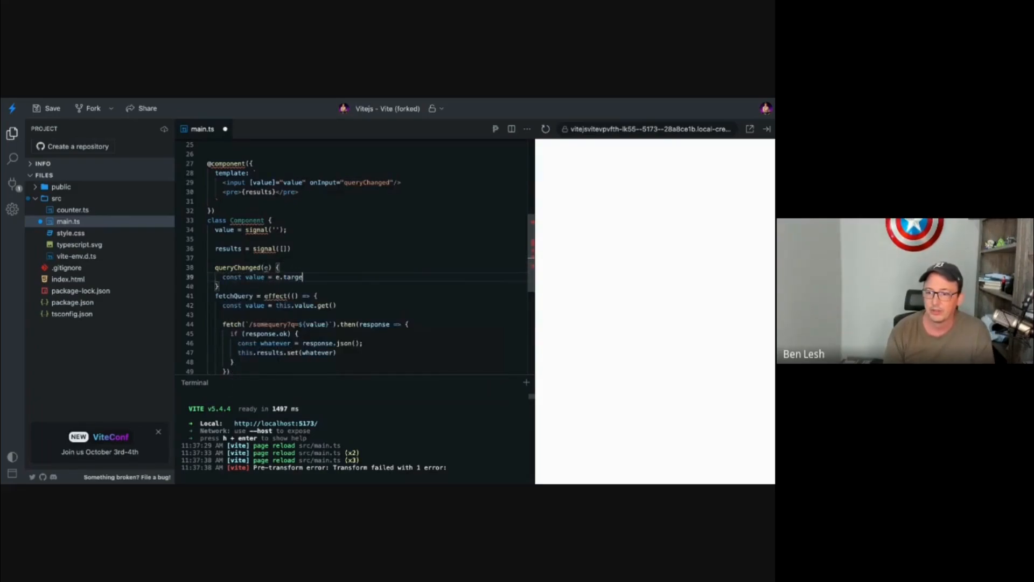
pyautogui.write('.value;')
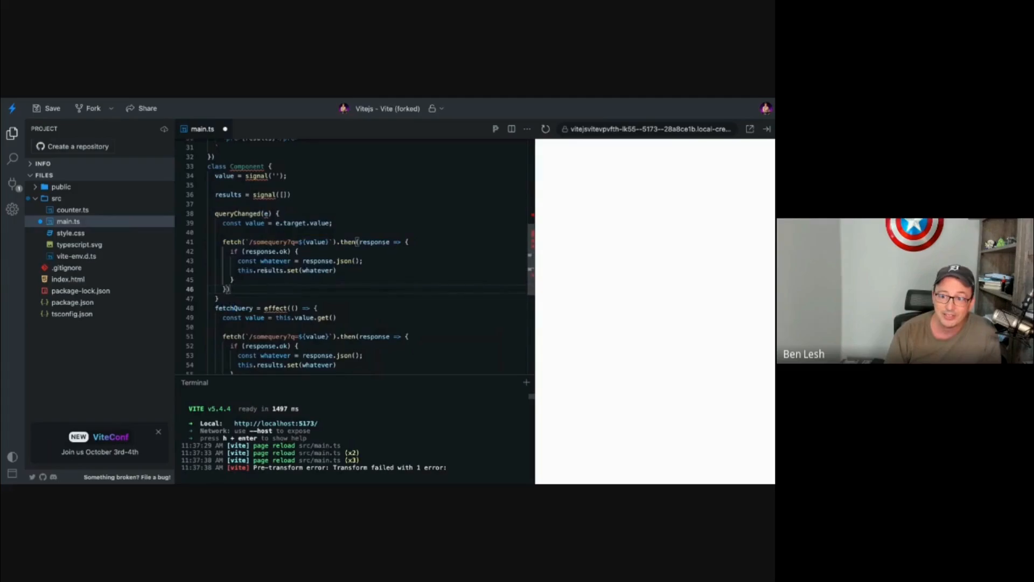
# - Select the entire fetchQuery effect block to contrast it with the handler
pyautogui.scroll(-3)
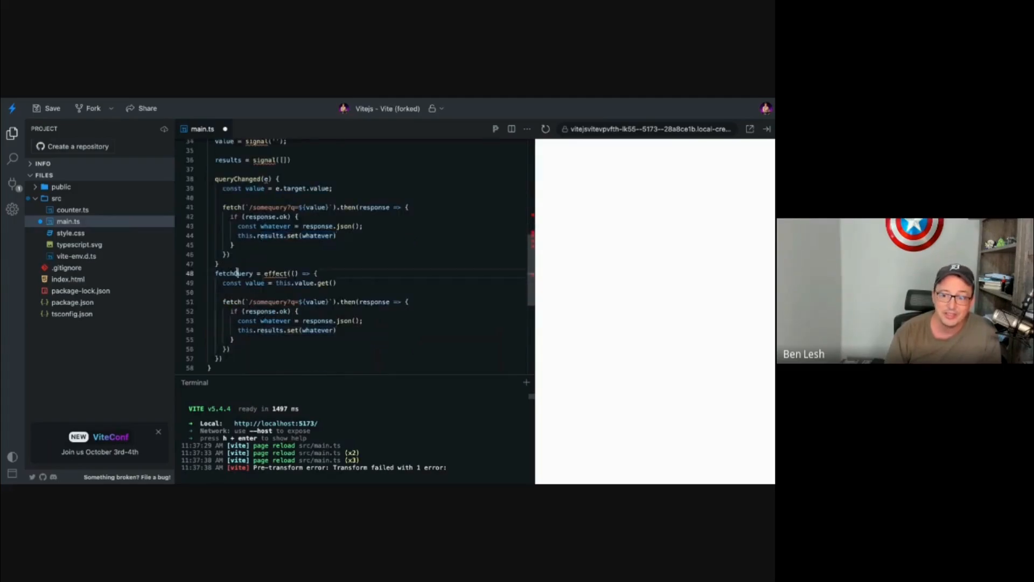
pyautogui.moveTo(214, 272); pyautogui.dragTo(222, 357)
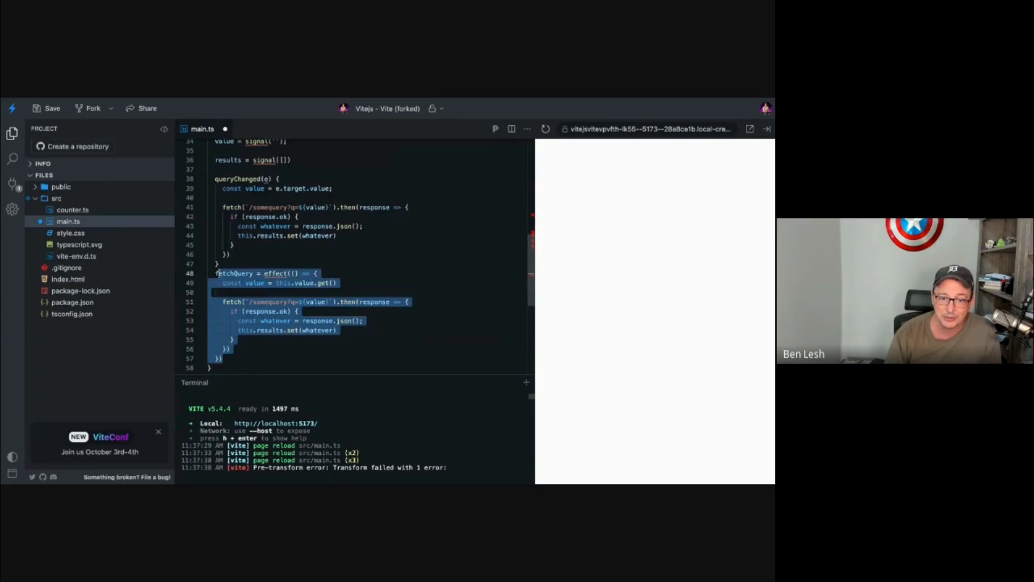